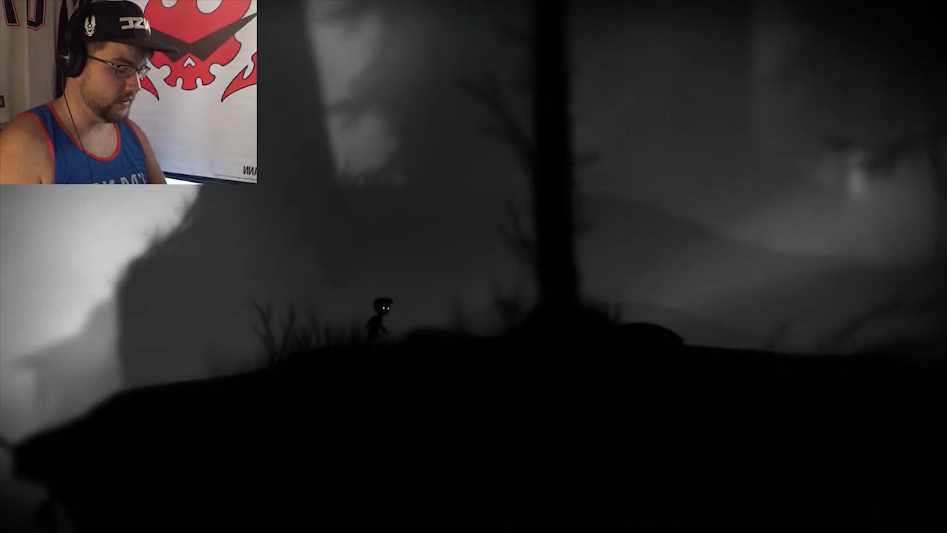
# Walk the boy right past the tall tree trunks onto the dark forest ridge
pyautogui.press('Right')
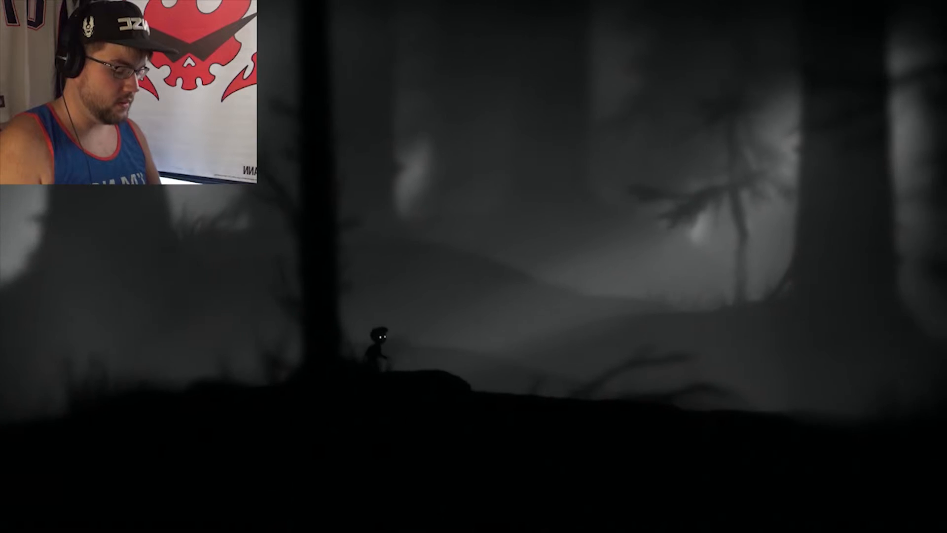